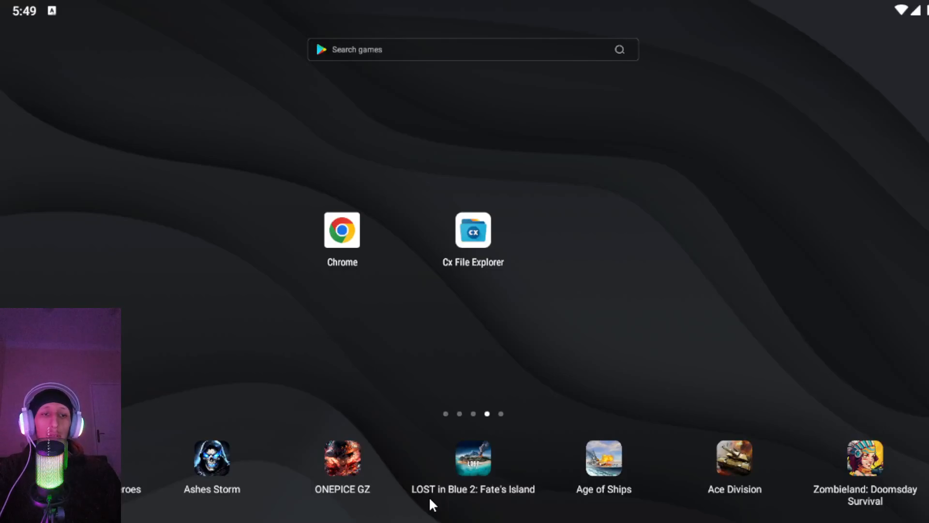
pyautogui.moveTo(496, 277)
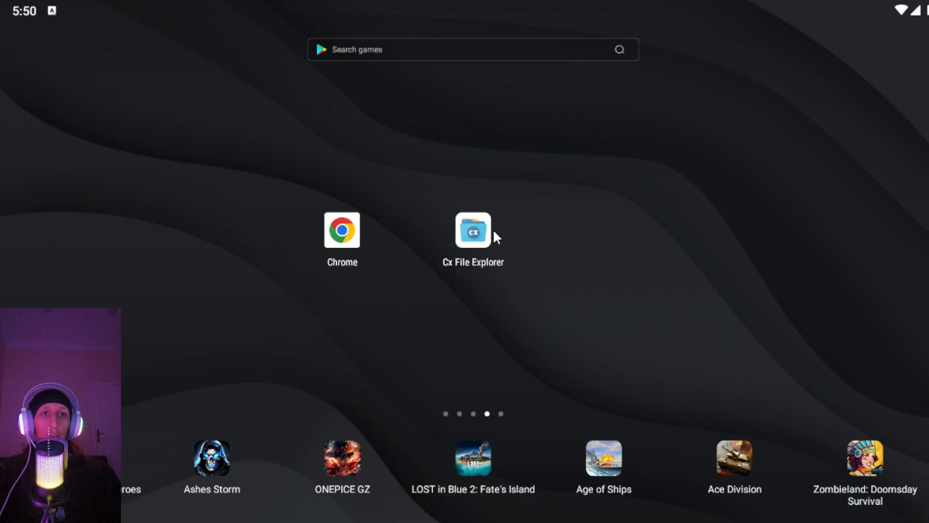
# Leave Cx File Explorer's access prompt, launch Chrome and enter 'games' toward games4apk in the address bar
pyautogui.click(472, 231)
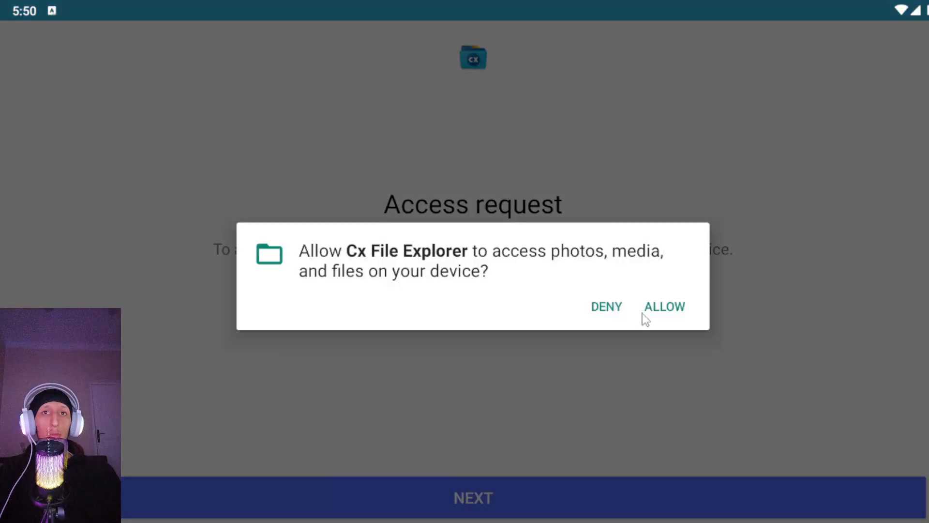
pyautogui.click(664, 307)
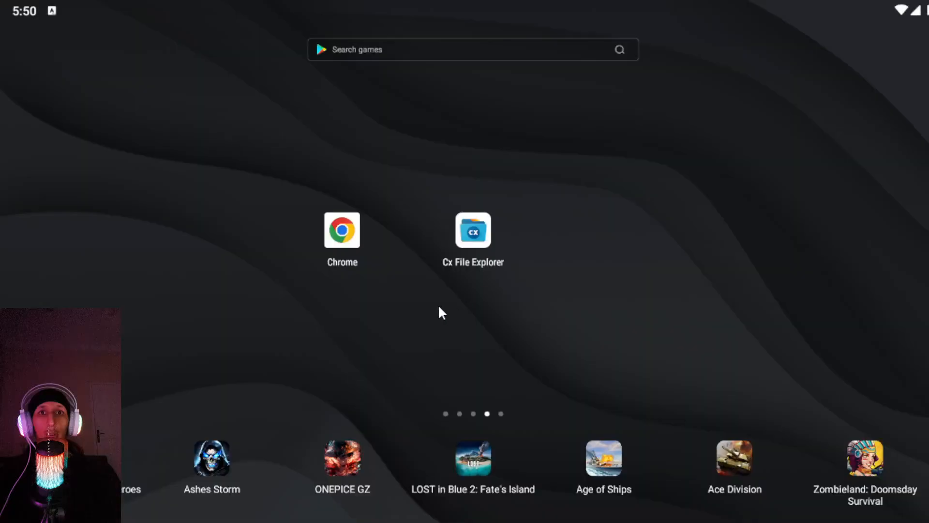
pyautogui.moveTo(309, 310)
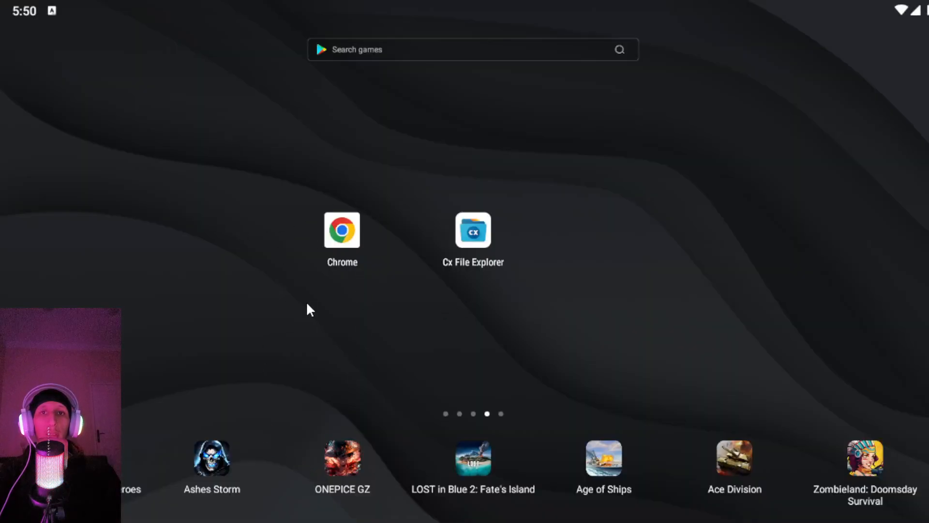
pyautogui.click(342, 231)
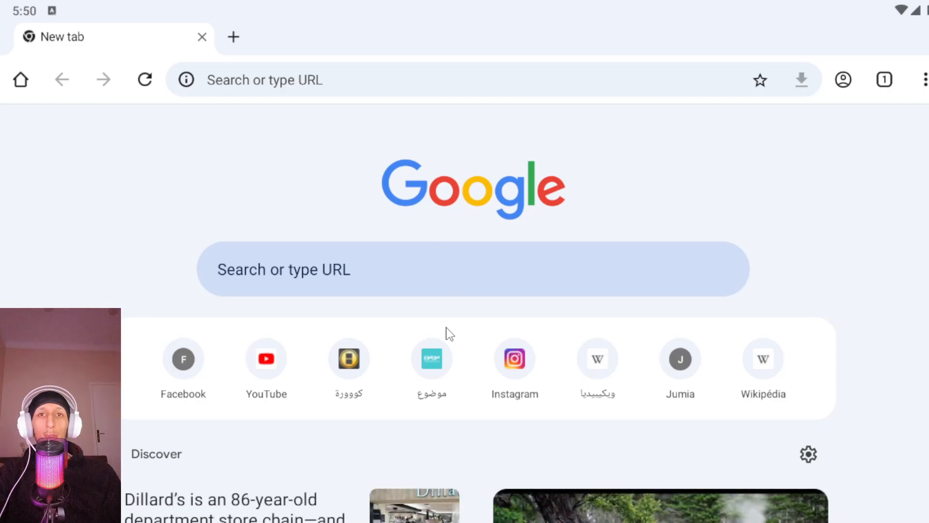
pyautogui.moveTo(505, 379)
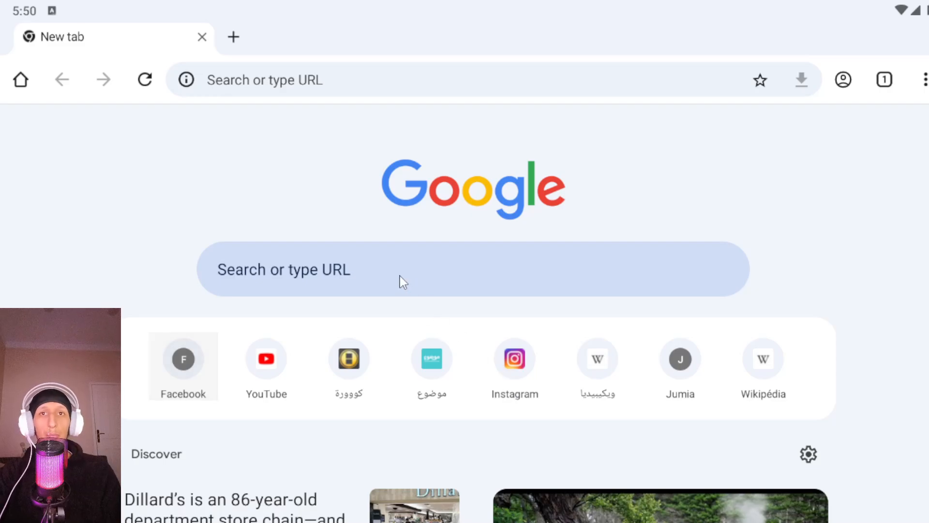
pyautogui.write('games4apk')
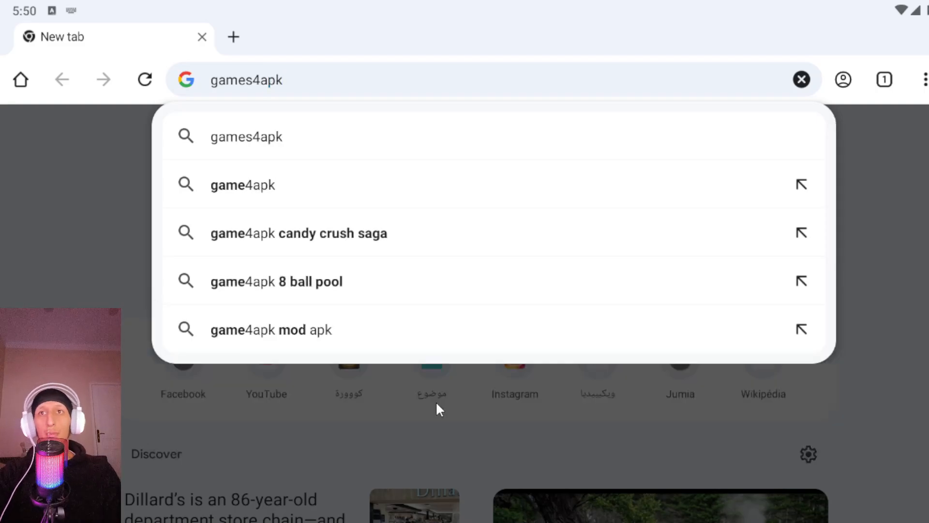
pyautogui.moveTo(253, 145)
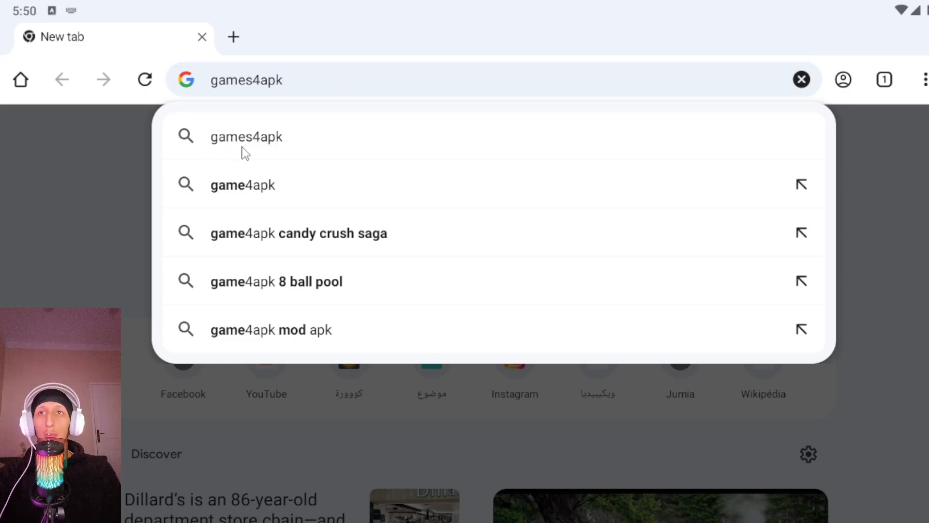
pyautogui.moveTo(276, 145)
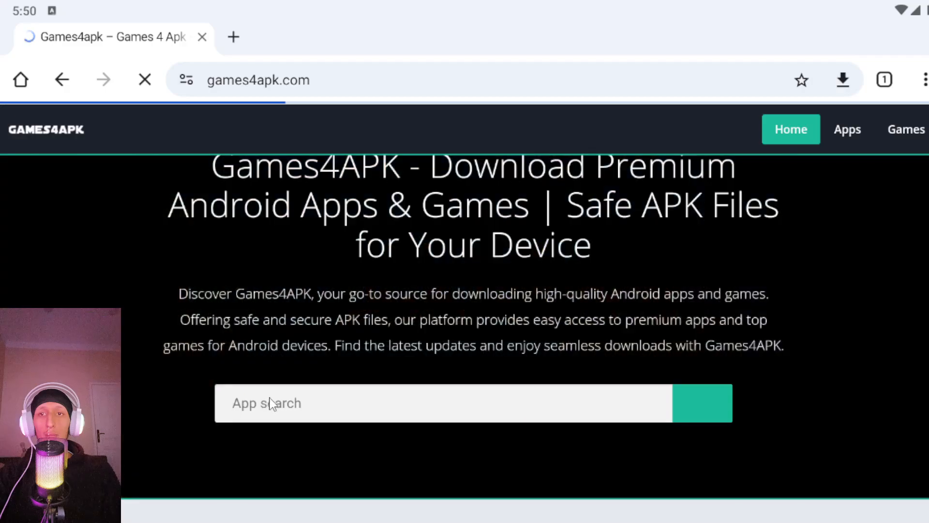
# Search the Games4APK site for 'cx file explorer', correcting a typo along the way
pyautogui.write('cx file e')
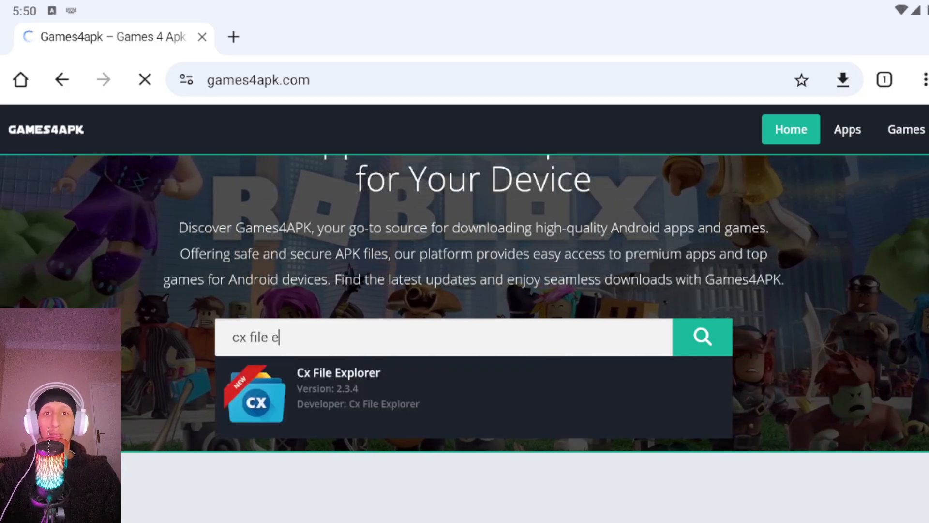
pyautogui.write('xploe')
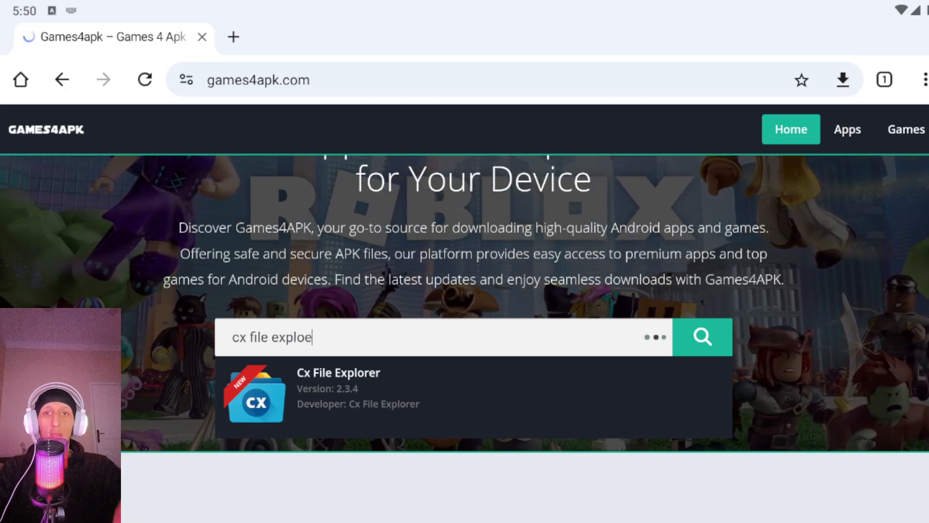
pyautogui.press('Backspace')
pyautogui.write('rer')
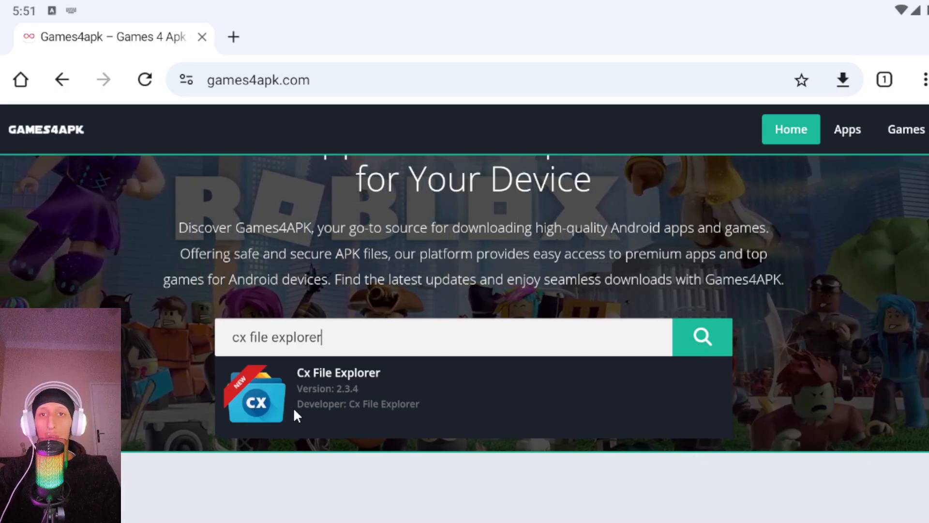
pyautogui.click(702, 337)
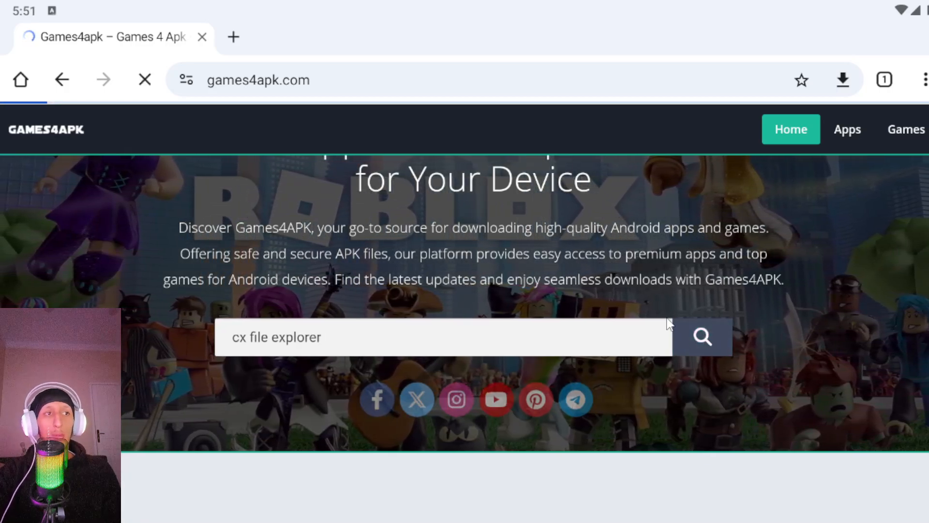
pyautogui.click(702, 337)
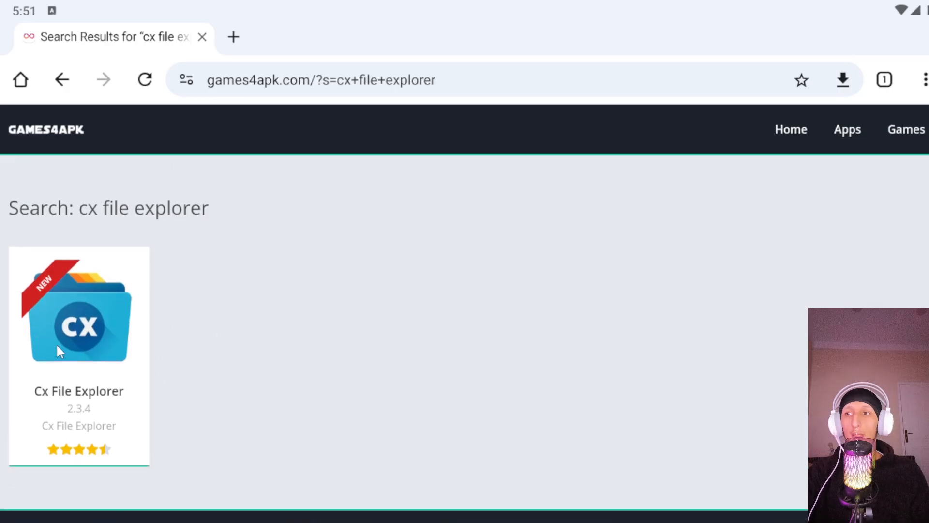
# Go to the Cx File Explorer 2.3.4 app page from the search results
pyautogui.click(78, 308)
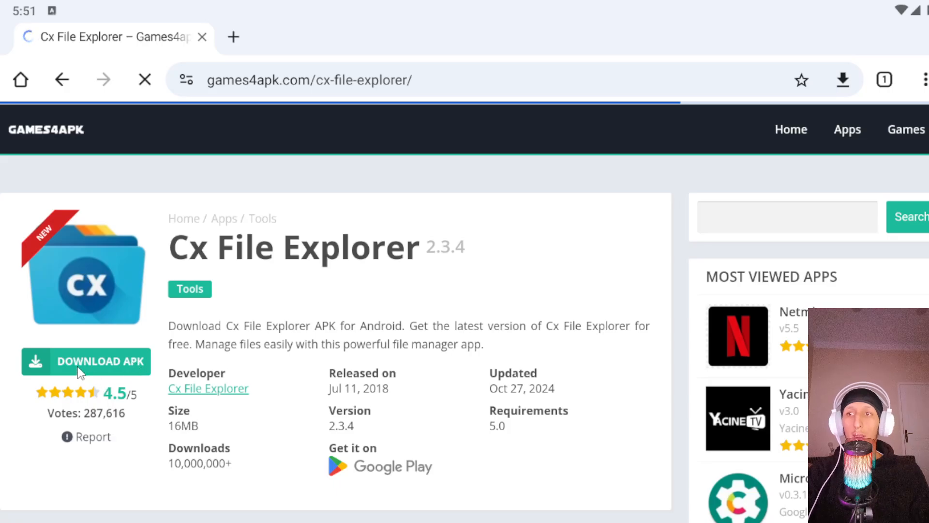
# Reach the Download links section and follow 'CX File Explorer APK v2.3.4 Latest'
pyautogui.click(87, 361)
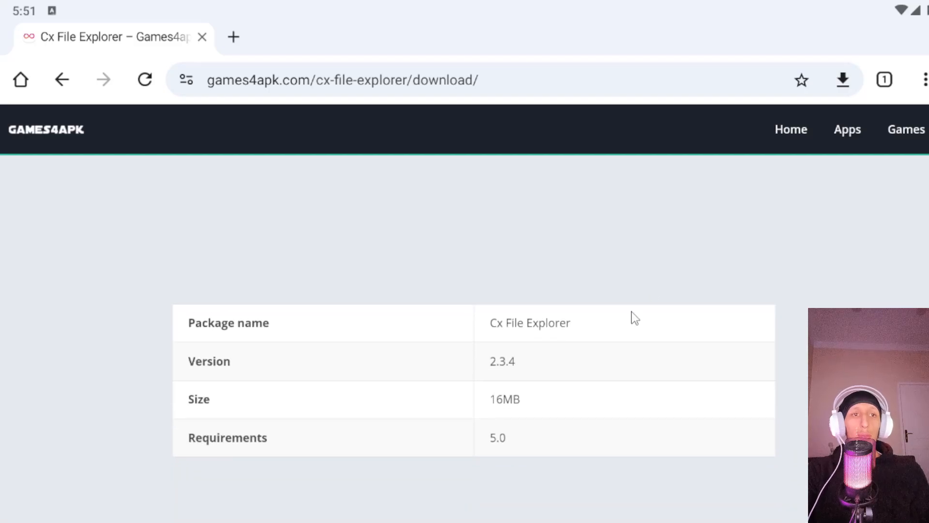
pyautogui.scroll(-3)
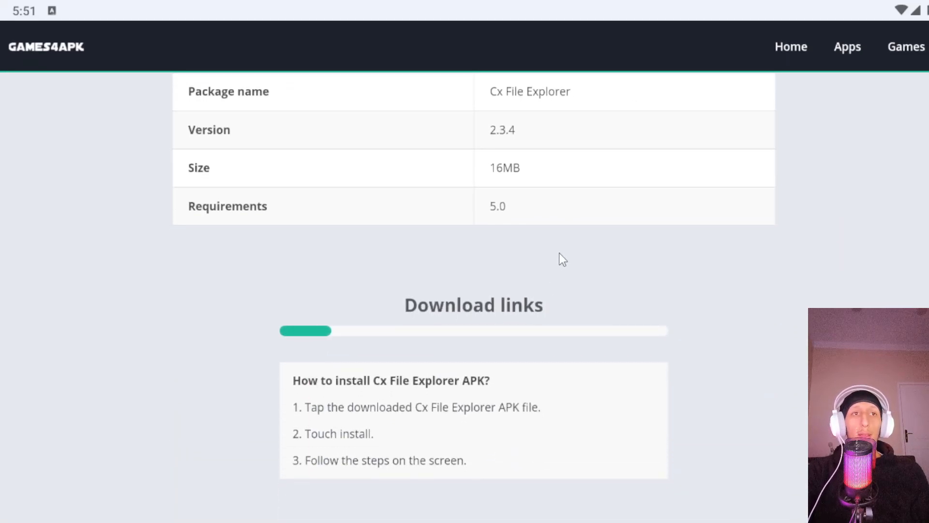
pyautogui.scroll(-3)
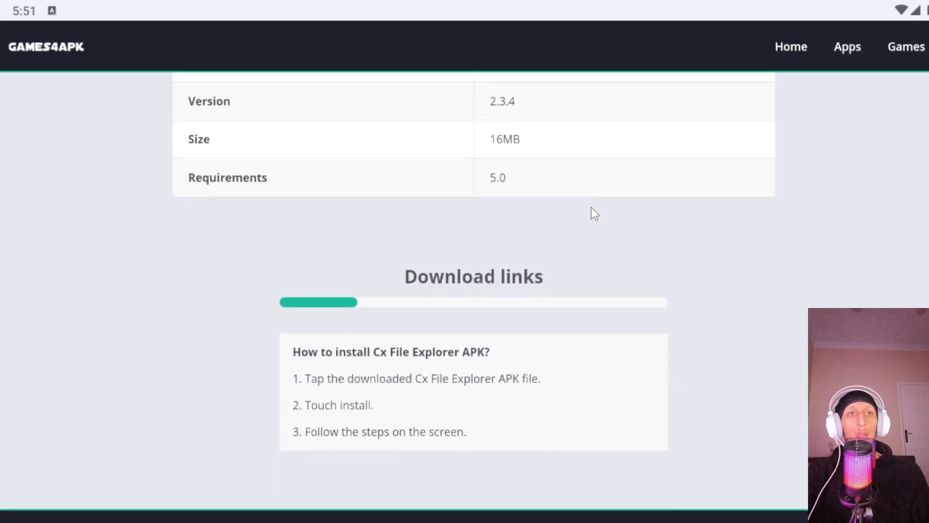
pyautogui.scroll(3)
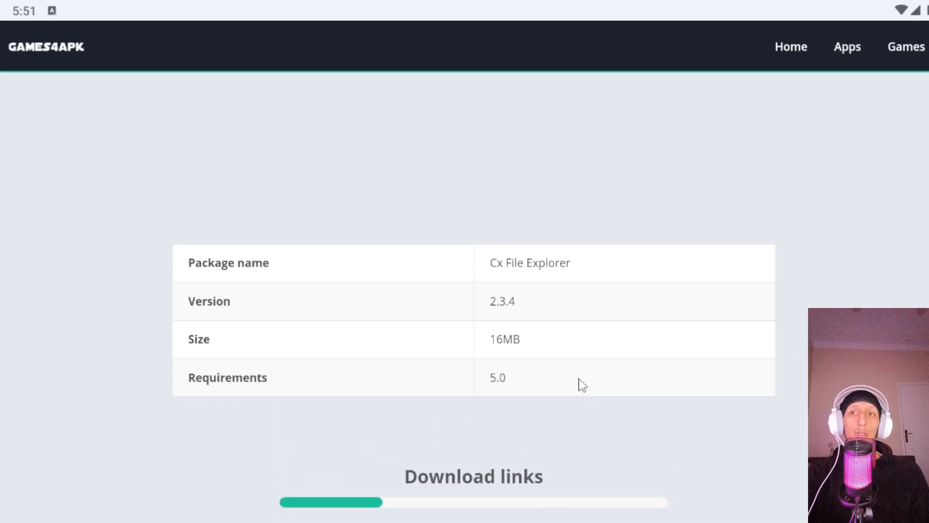
pyautogui.moveTo(705, 402)
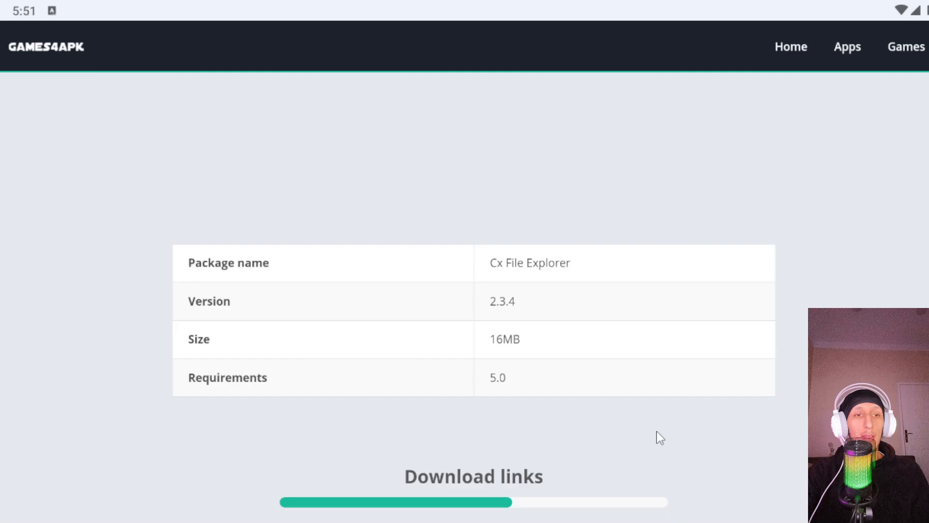
pyautogui.scroll(-3)
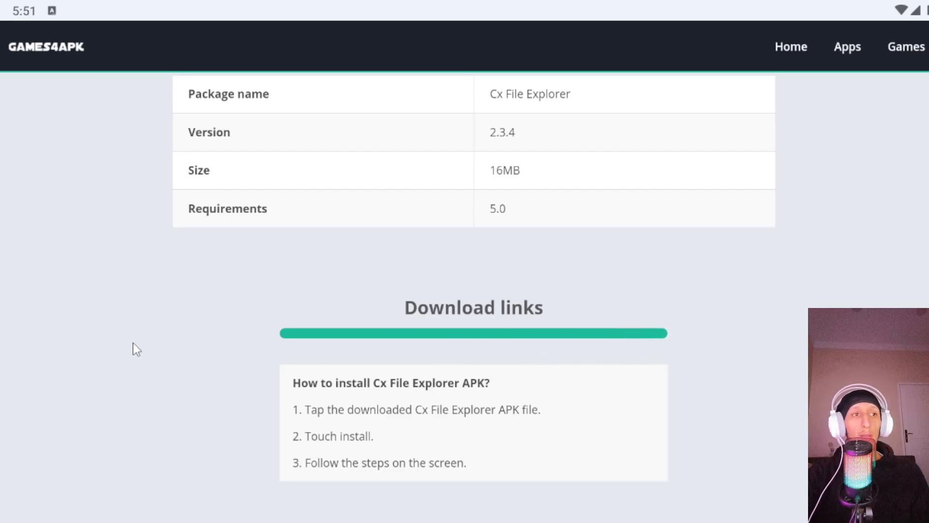
pyautogui.scroll(-3)
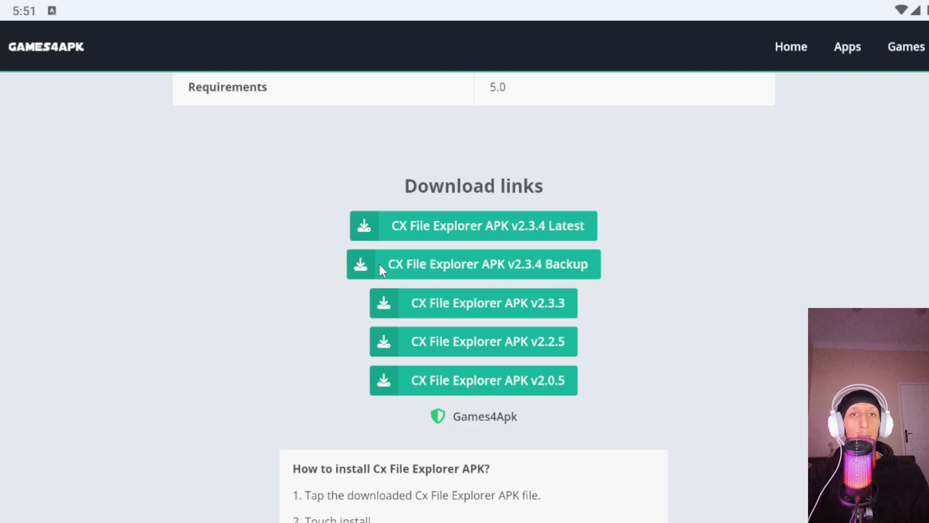
pyautogui.moveTo(544, 314)
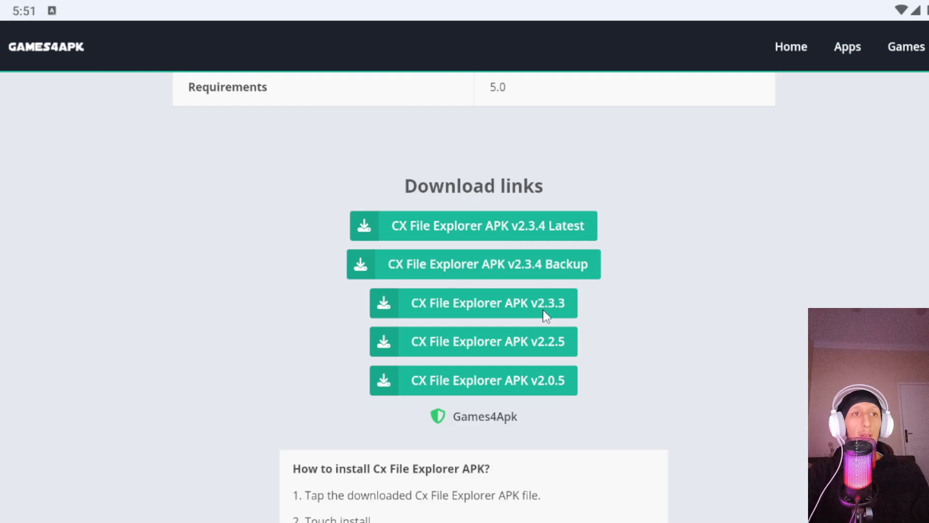
pyautogui.moveTo(519, 421)
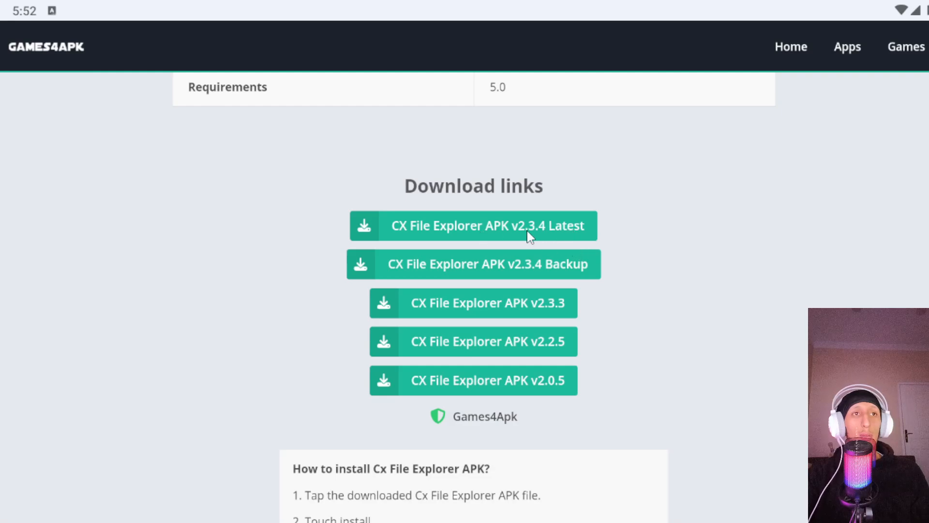
pyautogui.click(473, 226)
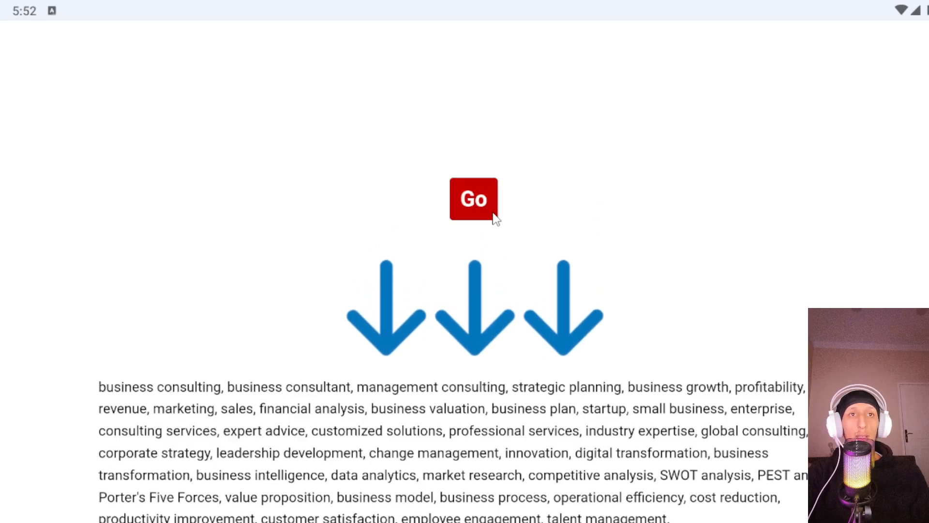
# Get past the Go, 'Double Click Here' and Visit redirect pages to the final download page
pyautogui.click(473, 200)
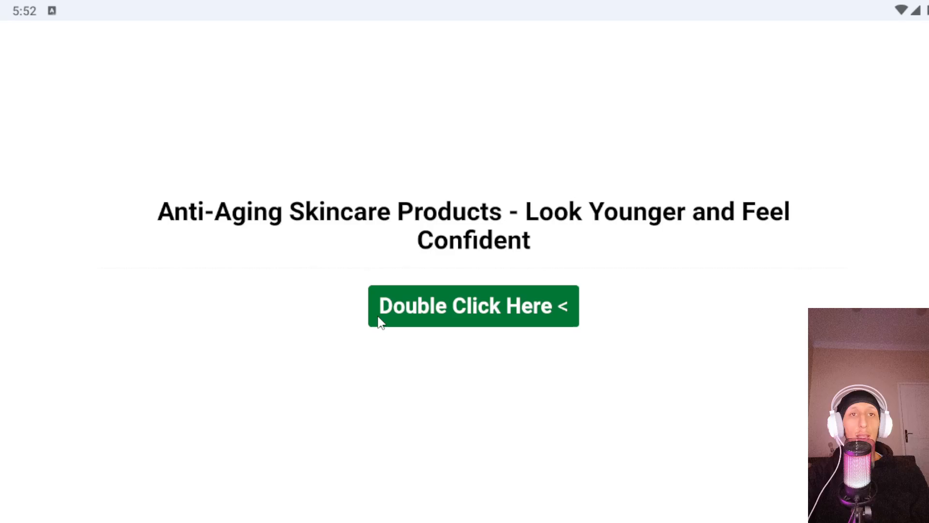
pyautogui.doubleClick(473, 305)
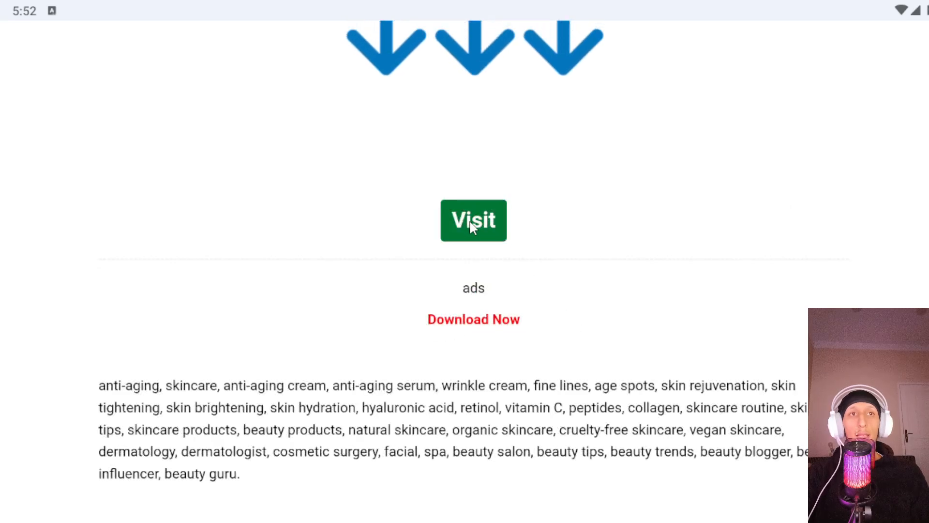
pyautogui.click(473, 220)
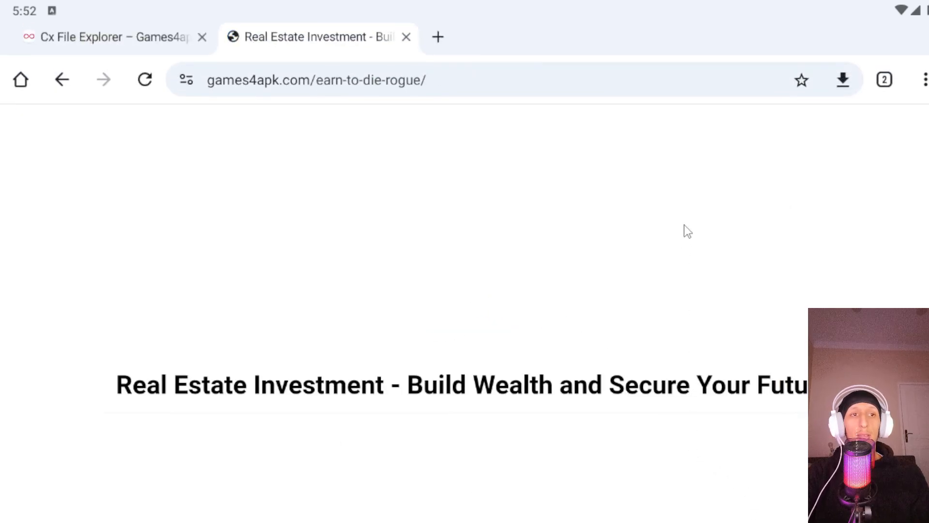
pyautogui.moveTo(618, 282)
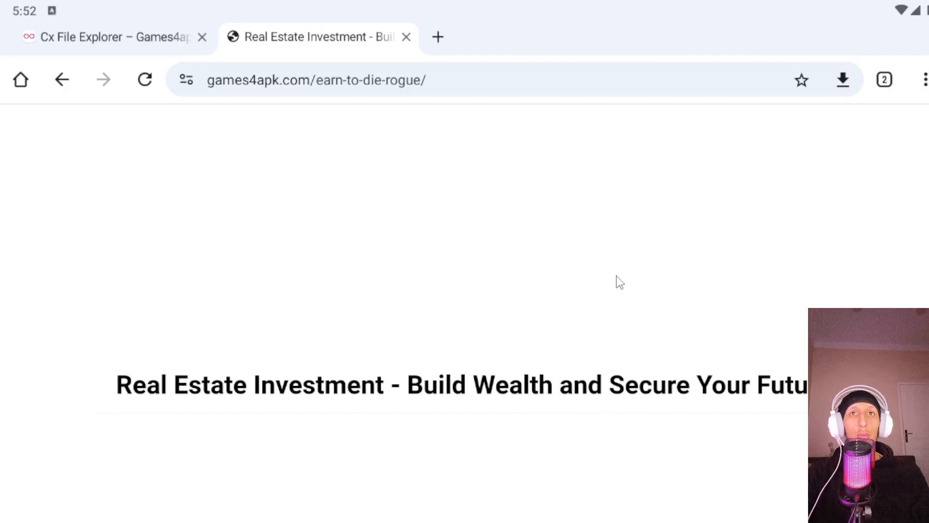
pyautogui.moveTo(606, 268)
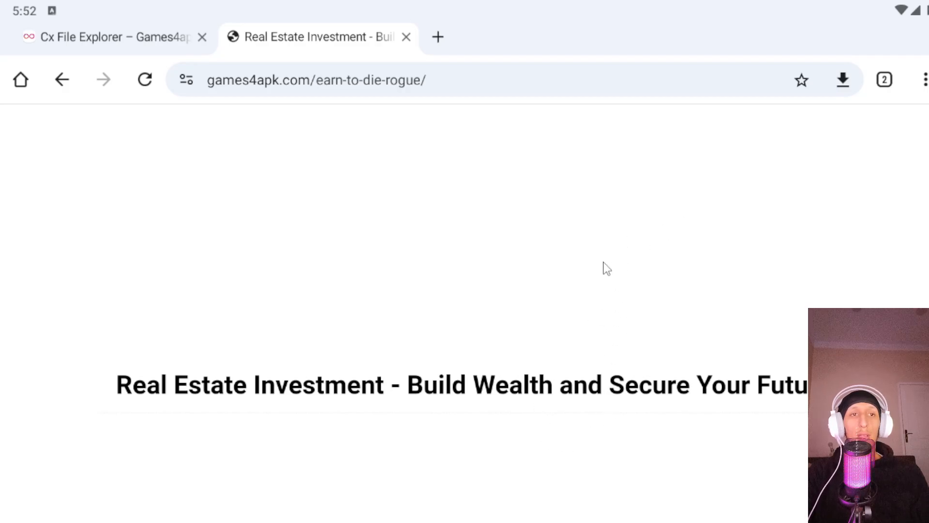
# After the countdown, request the Cx File Explorer APK with the red Download button
pyautogui.scroll(-3)
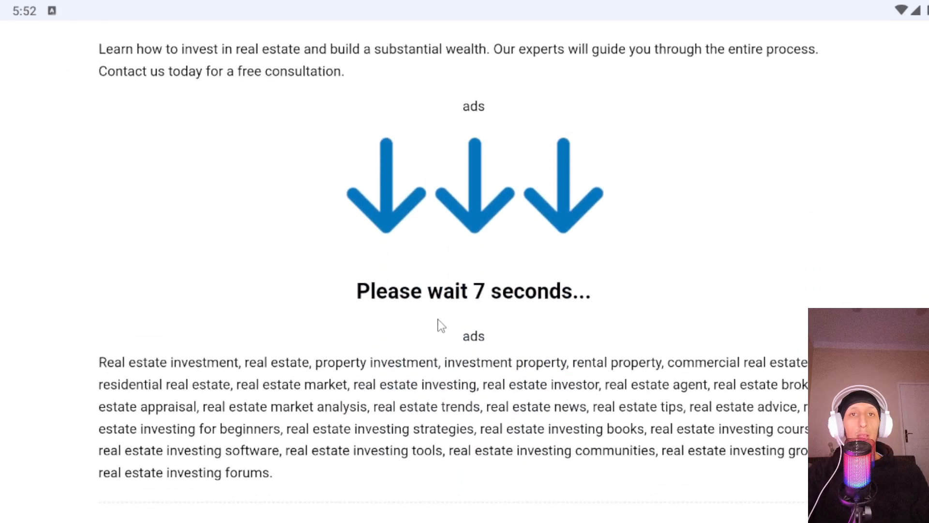
pyautogui.moveTo(545, 310)
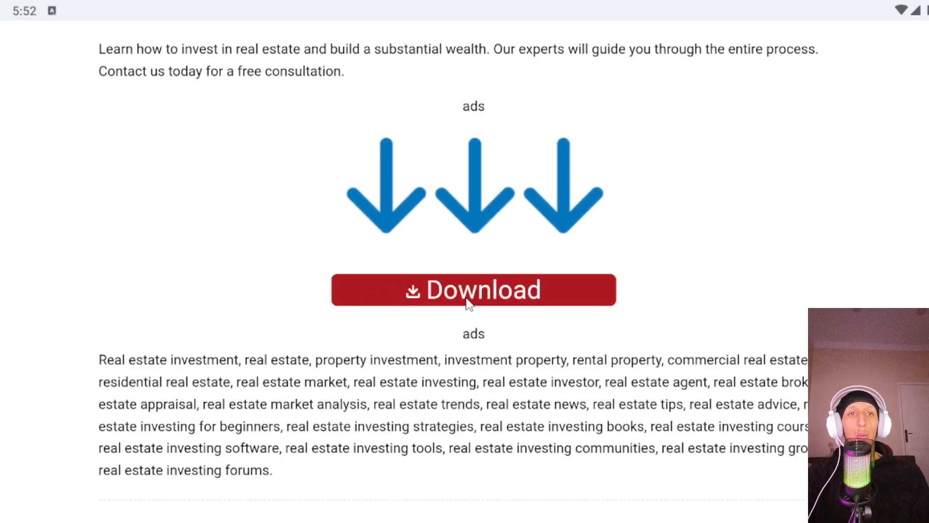
pyautogui.click(473, 289)
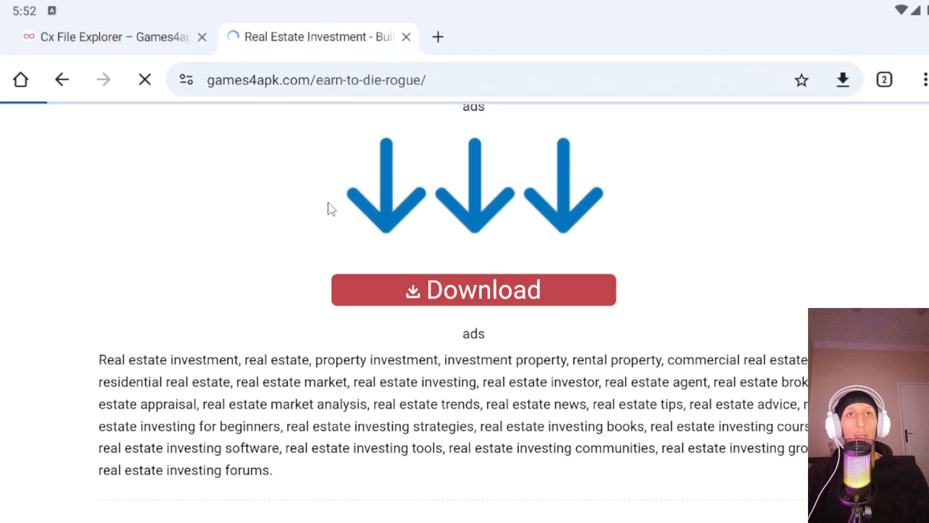
# Download the APK anyway despite Chrome's harmful-file warning and view it in the Downloads list
pyautogui.click(473, 289)
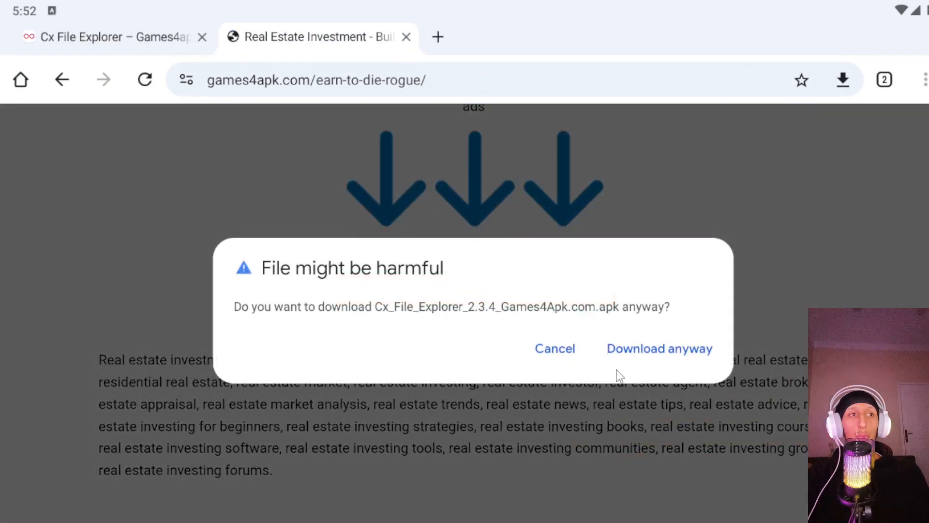
pyautogui.moveTo(659, 348)
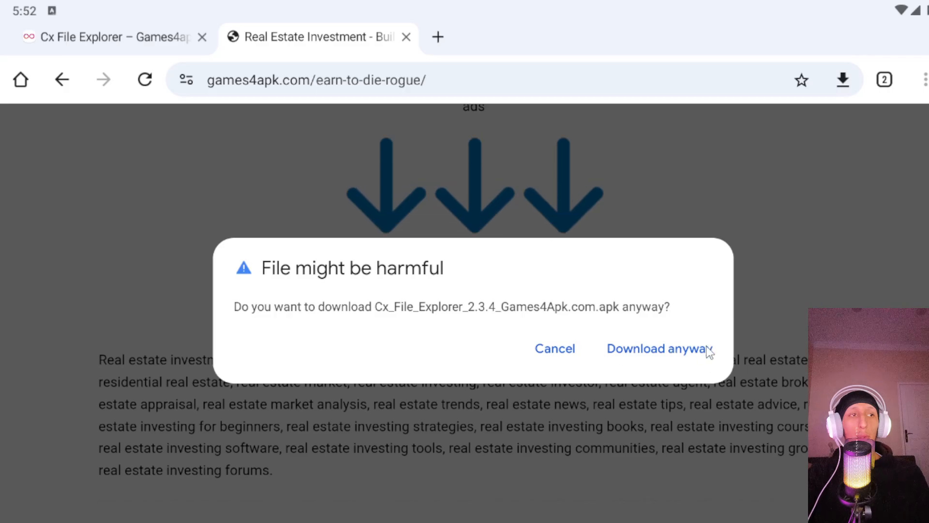
pyautogui.moveTo(658, 350)
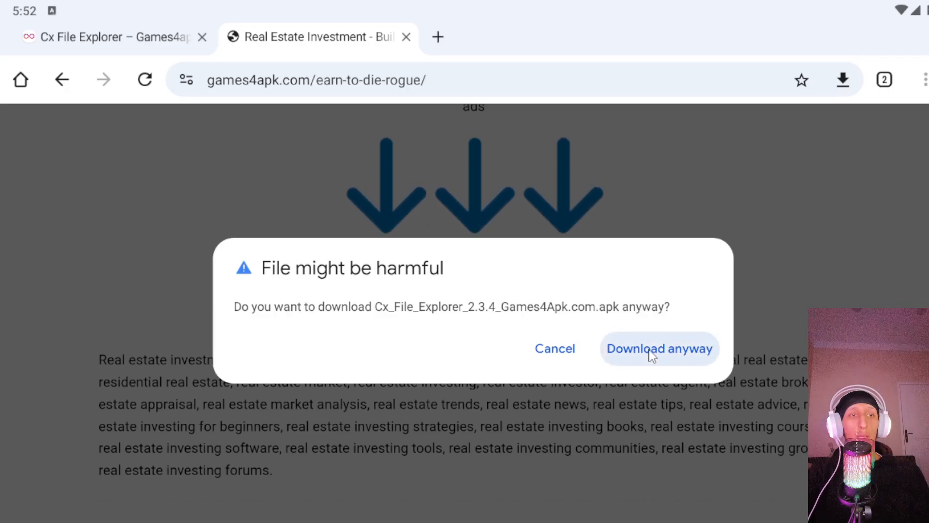
pyautogui.click(659, 349)
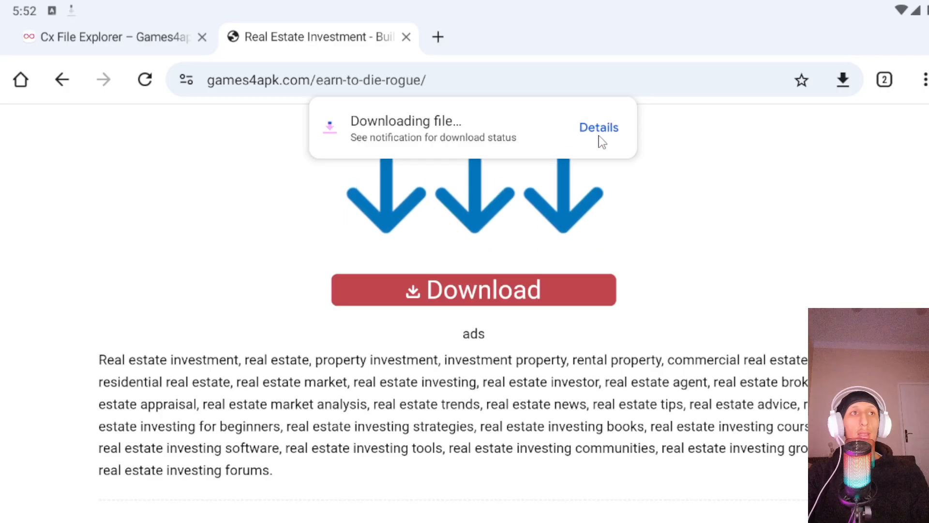
pyautogui.click(598, 127)
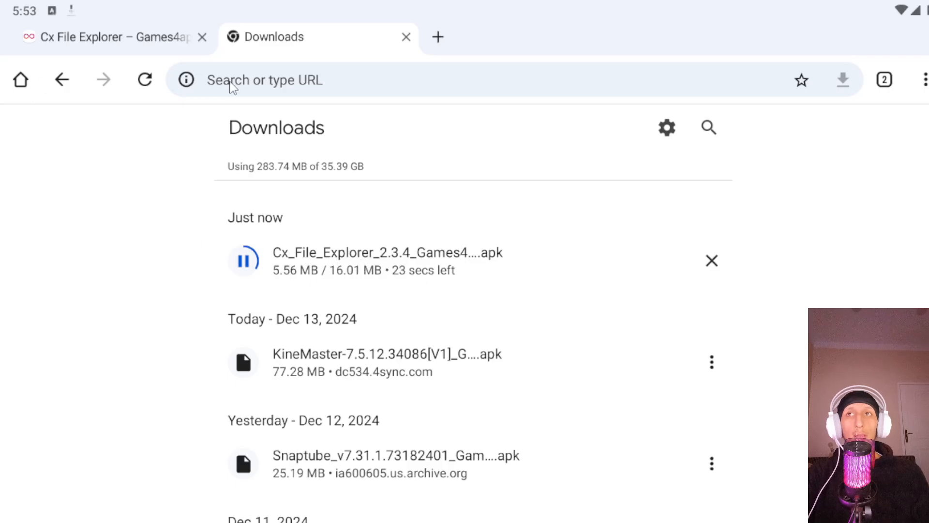
pyautogui.moveTo(249, 278)
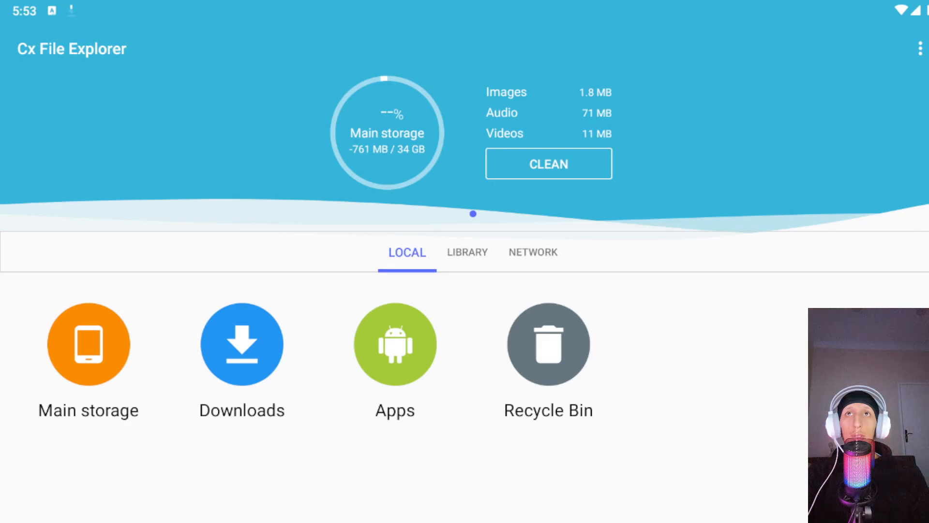
# Browse Main storage in Cx File Explorer, then return to the Android home screen
pyautogui.click(88, 345)
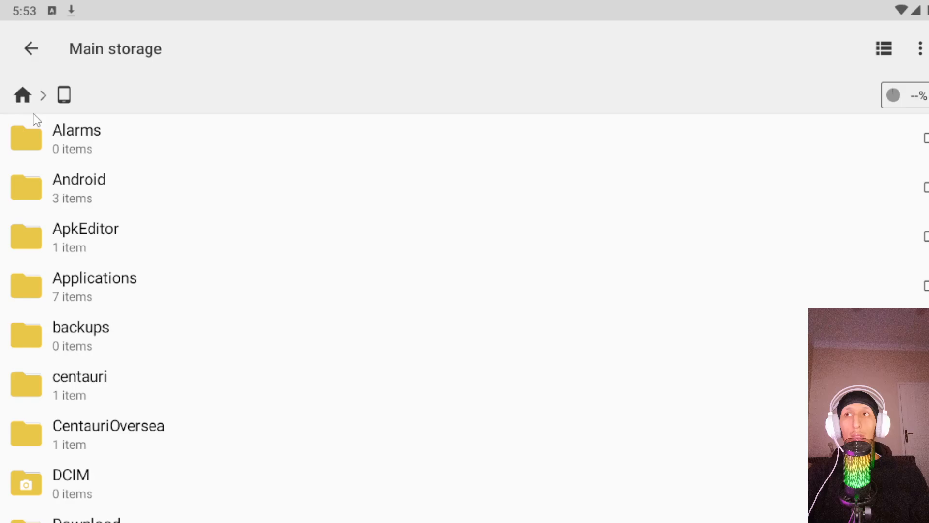
pyautogui.click(31, 49)
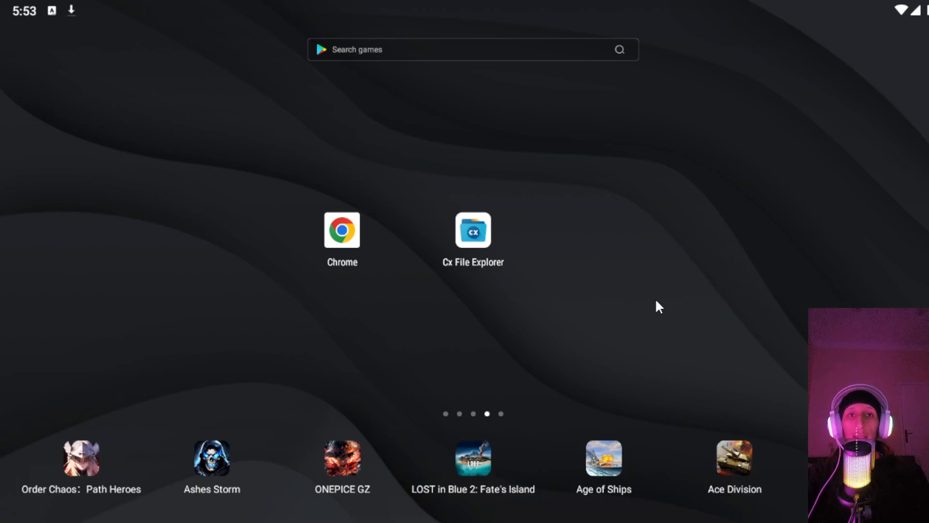
pyautogui.moveTo(429, 467)
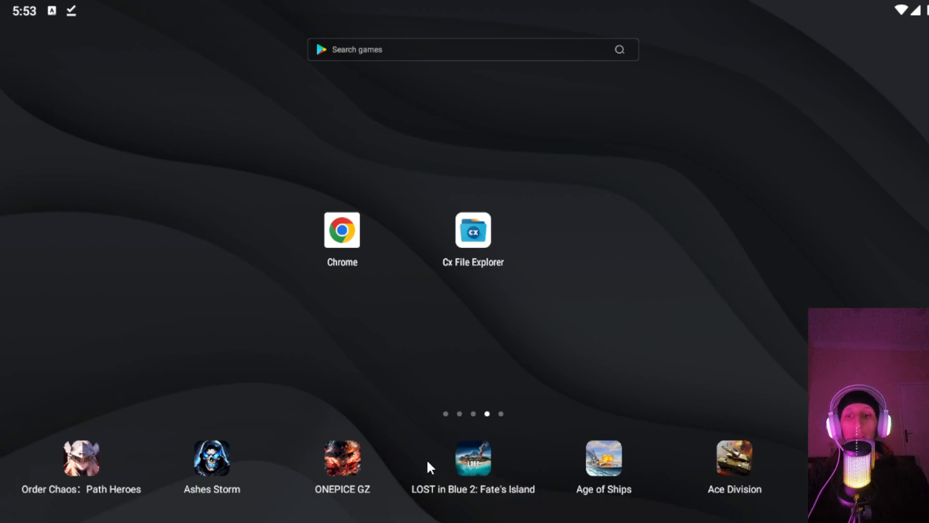